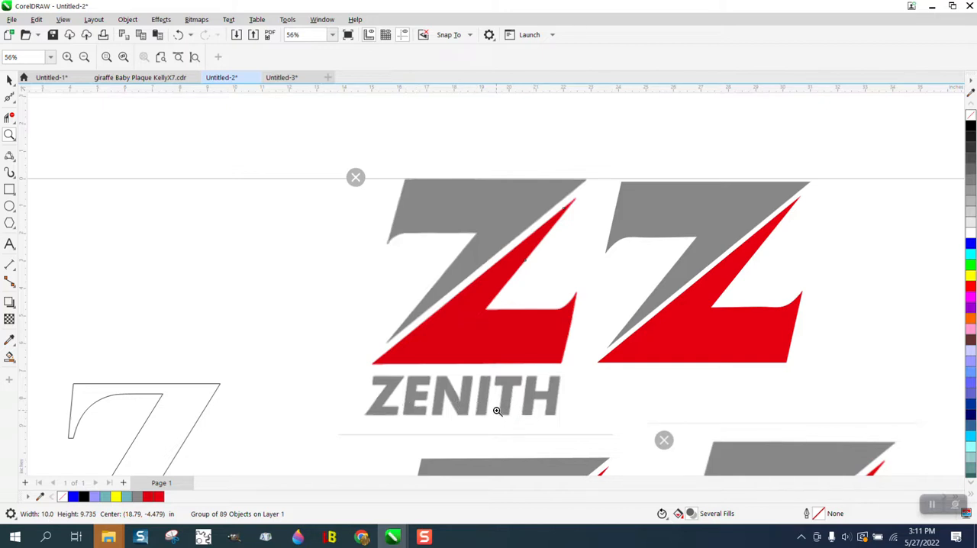
mouse_move(499, 427)
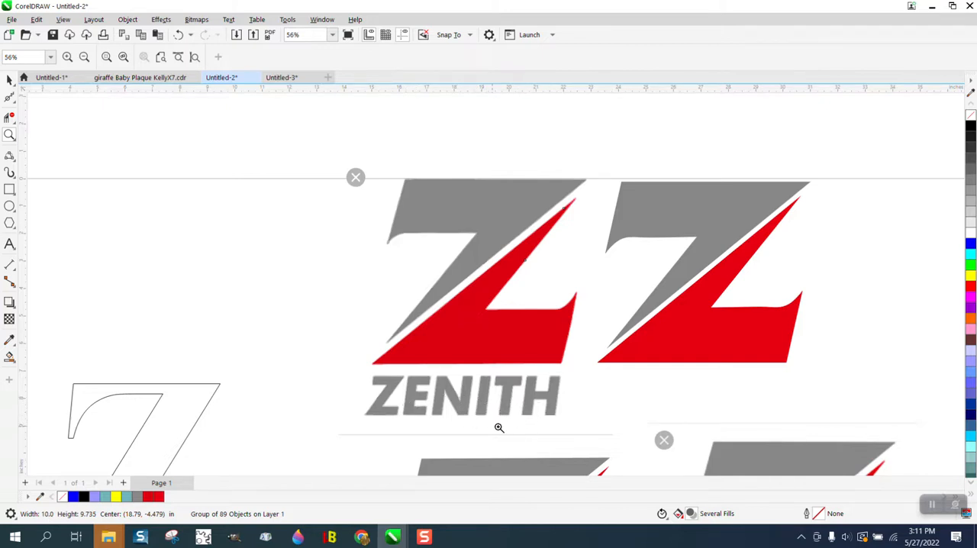
mouse_move(403, 377)
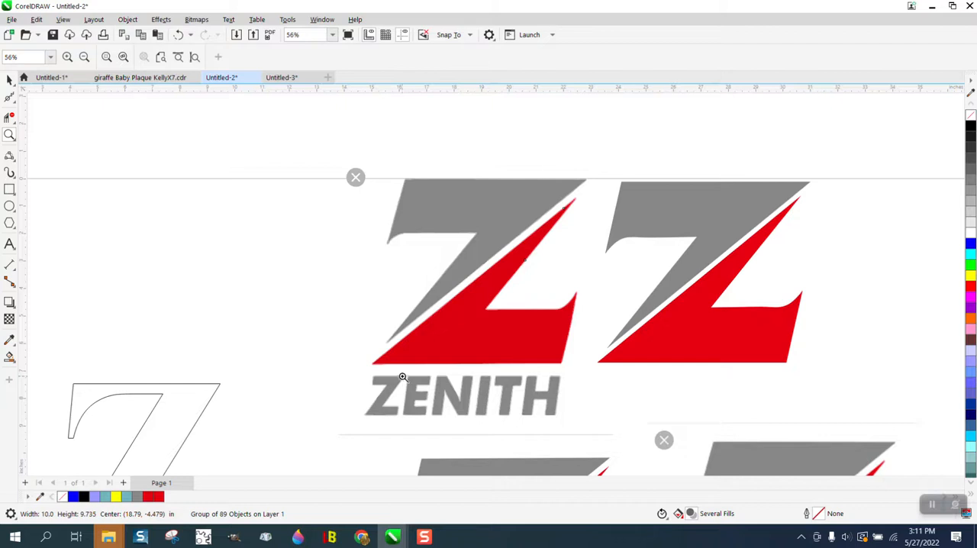
Step: Zoom in on the outlined Z letter, away from the Zenith reference logo
scroll(down, 3)
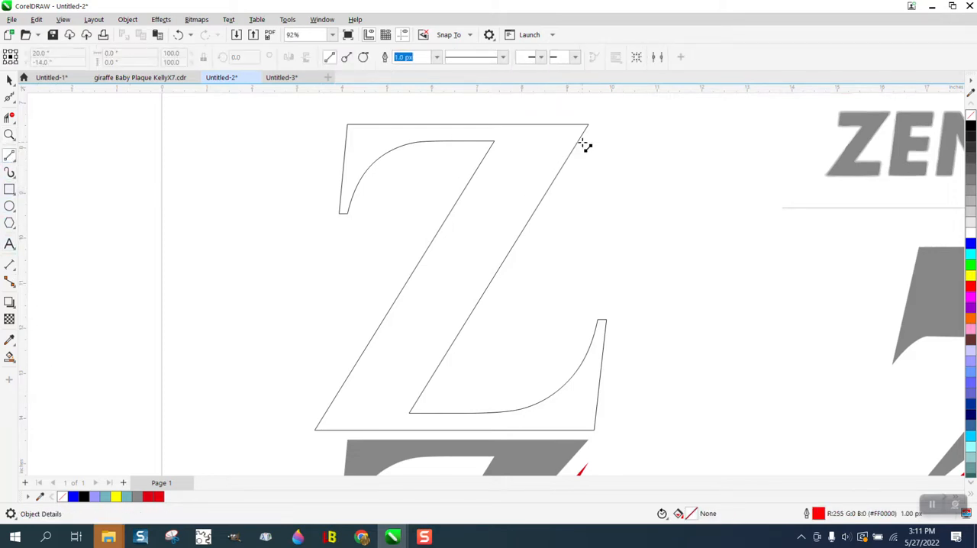
mouse_move(333, 429)
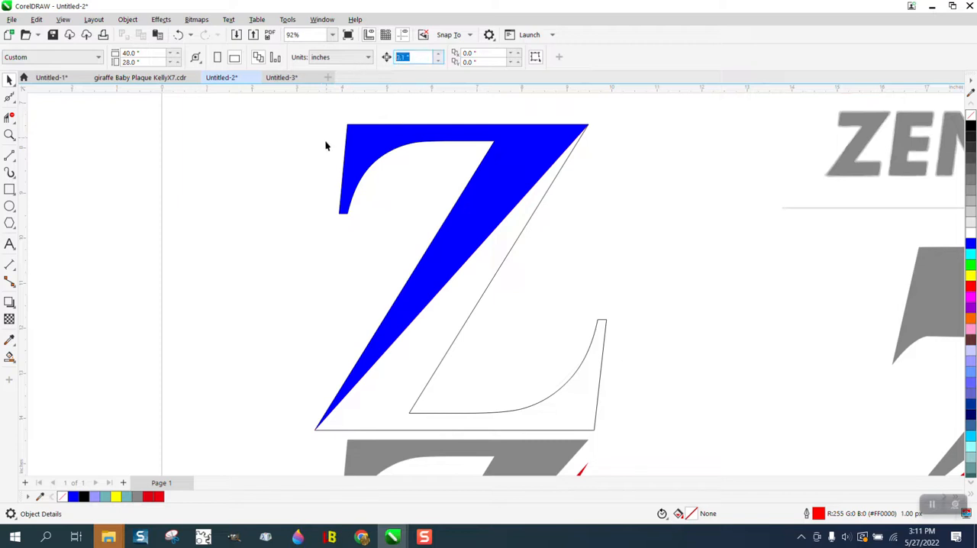
Step: Fill the Z's upper-left half blue and move that wedge off the letter
click(492, 192)
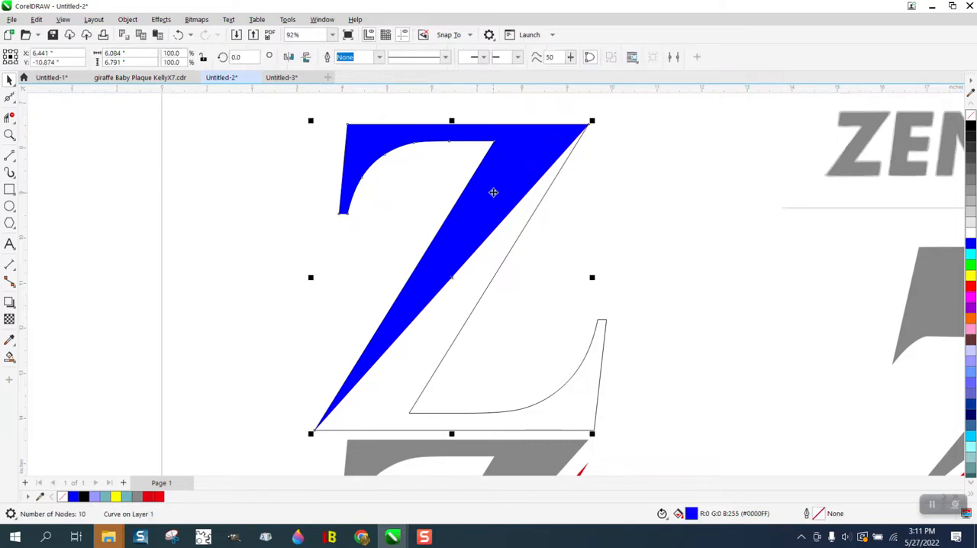
mouse_move(454, 253)
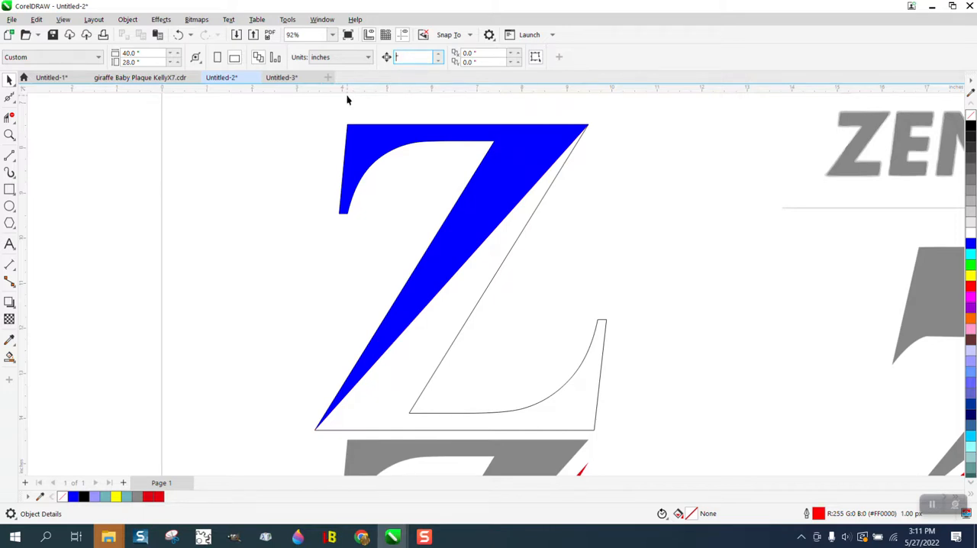
mouse_move(330, 131)
text(0.15 ")
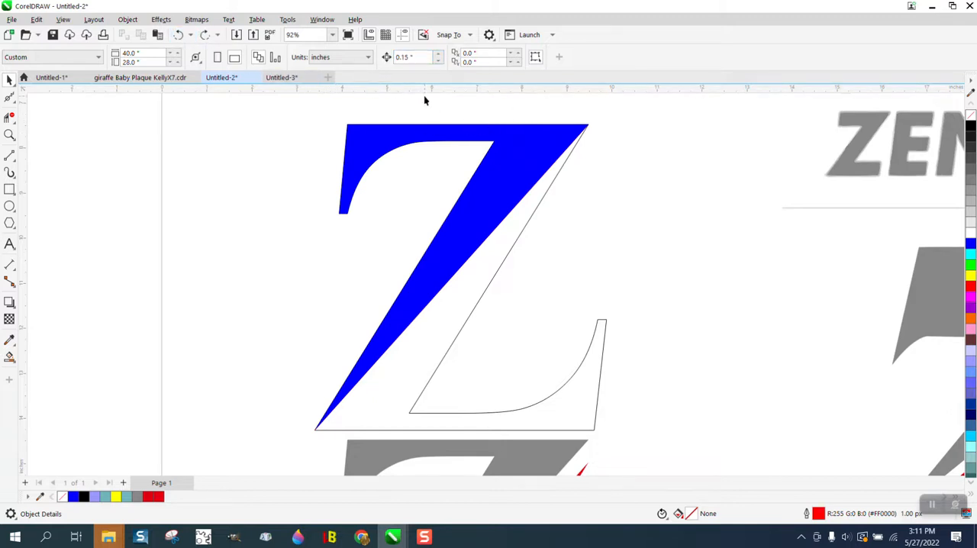
click(413, 57)
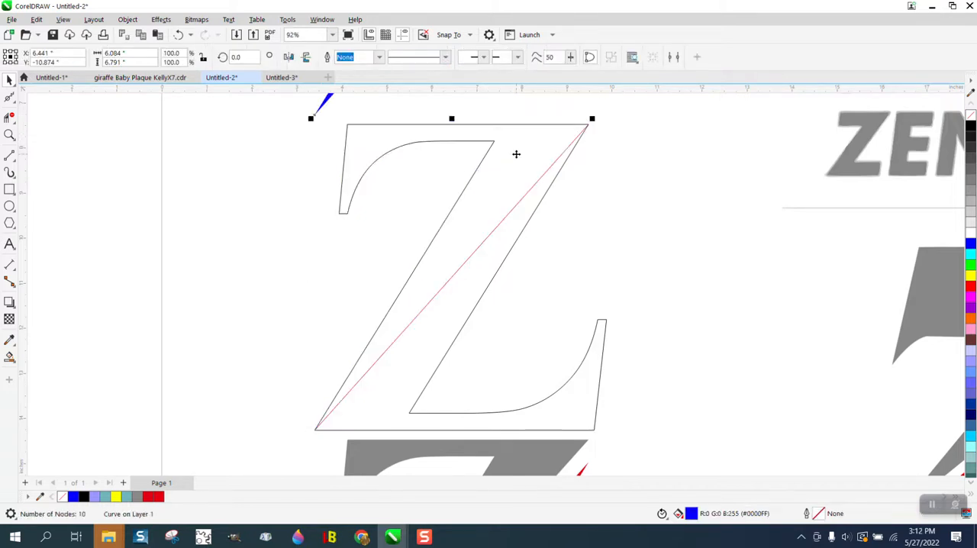
Step: Position the blue split Z above the outlined Z and select its two pieces
click(10, 356)
text(.5)
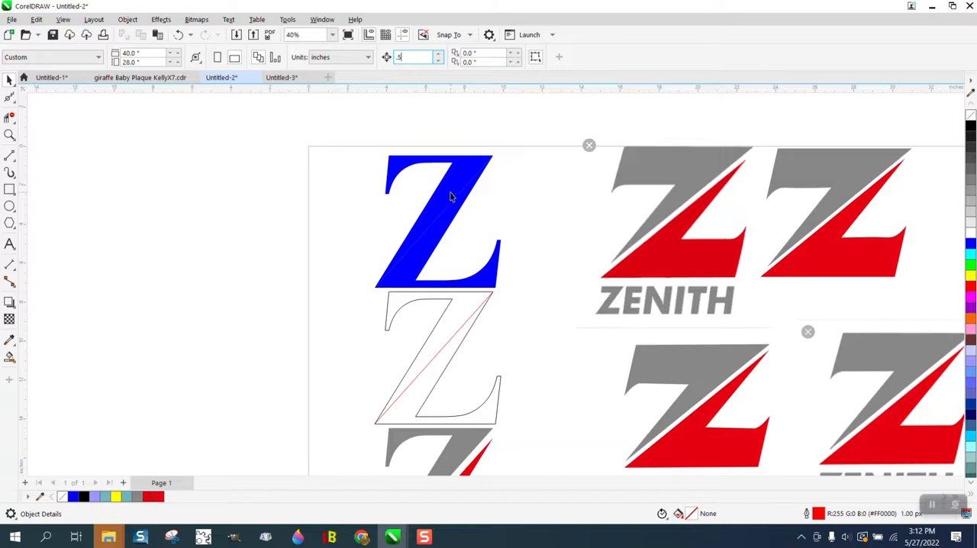
click(451, 193)
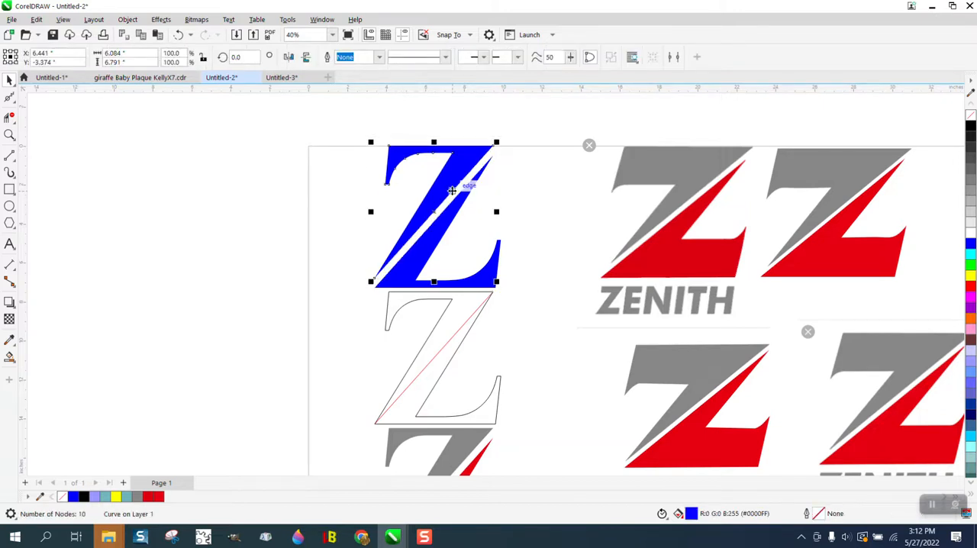
mouse_move(669, 204)
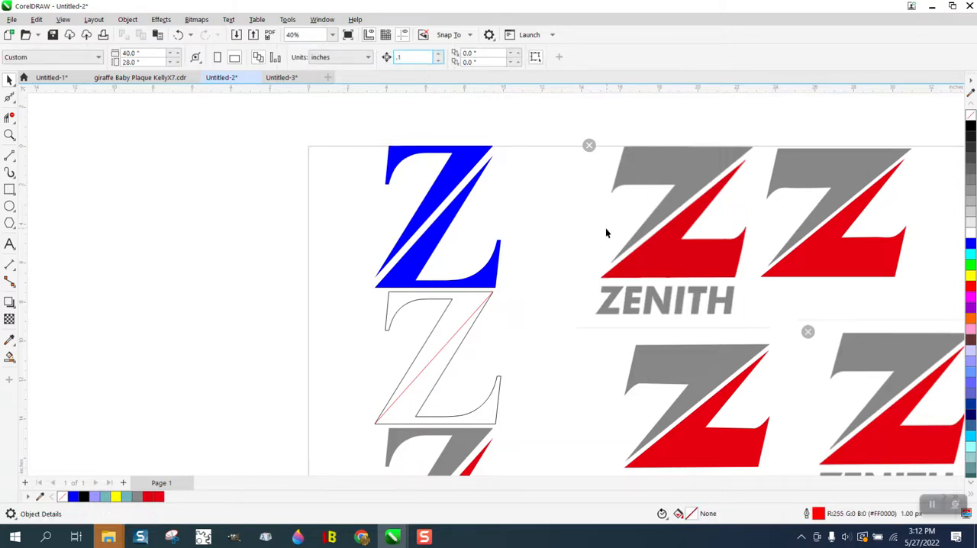
click(435, 221)
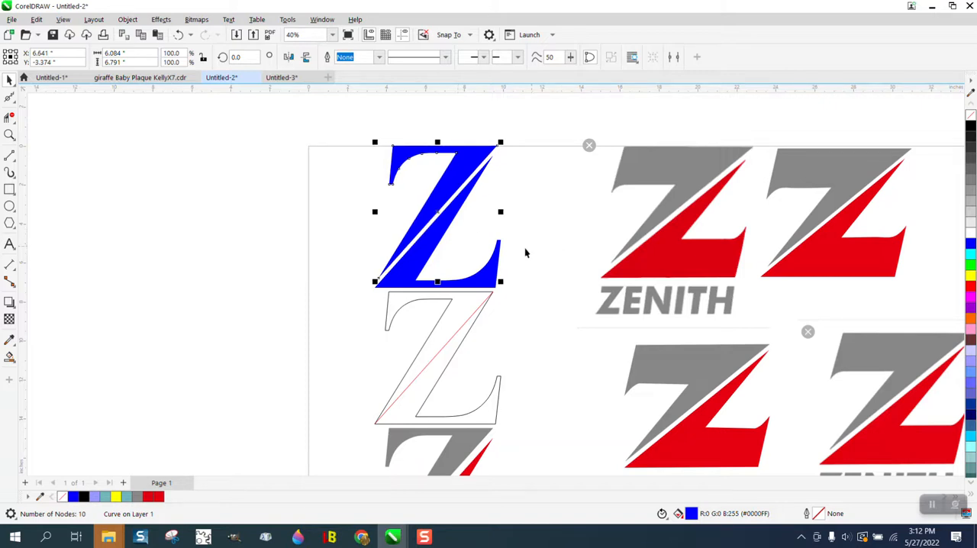
mouse_move(247, 290)
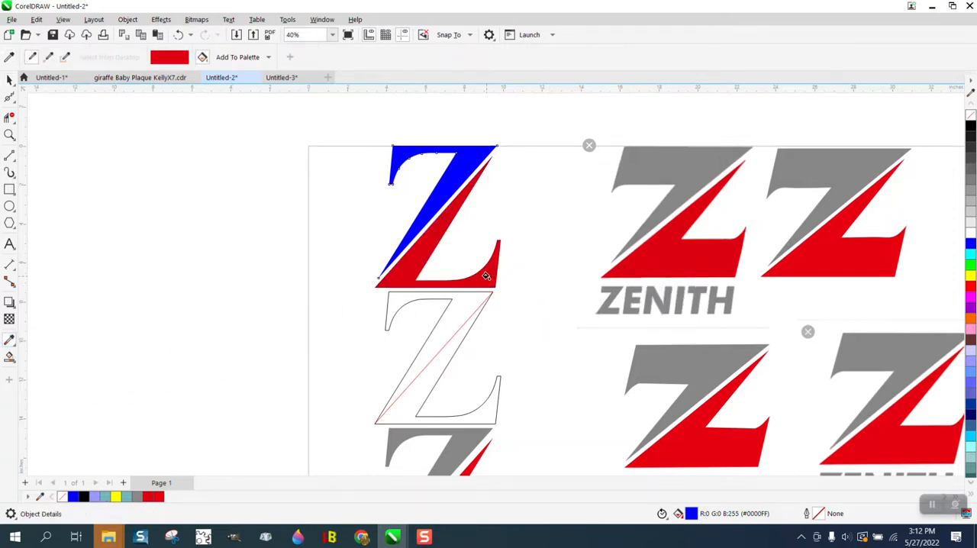
Step: Apply the sampled logo red to the lower piece of the split Z
click(436, 221)
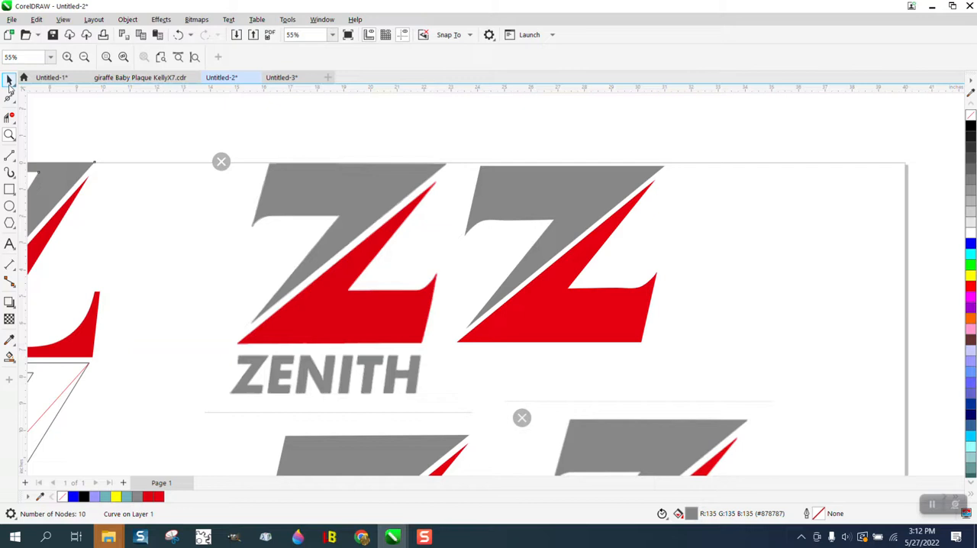
Step: Select the reference logo and switch to the 2-Point Line tool for tracing
click(339, 283)
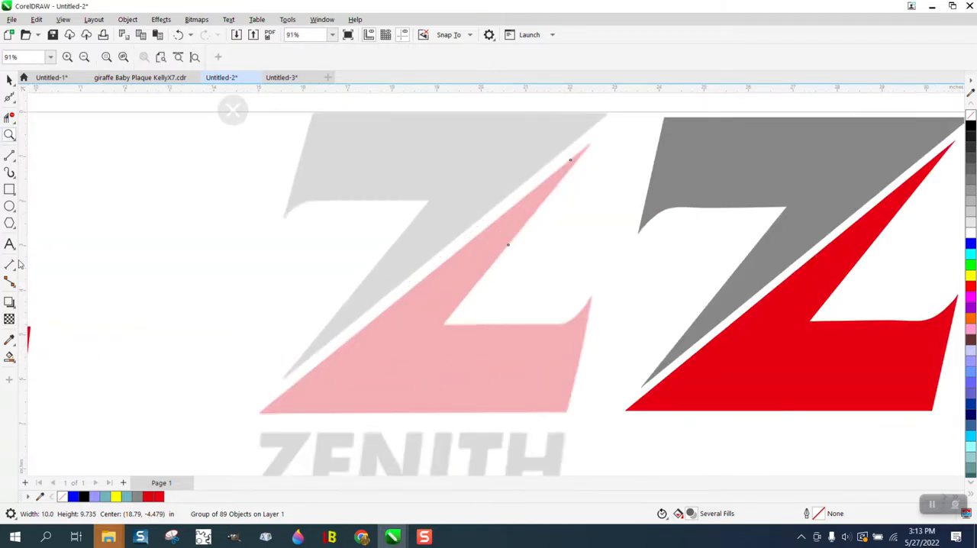
click(9, 152)
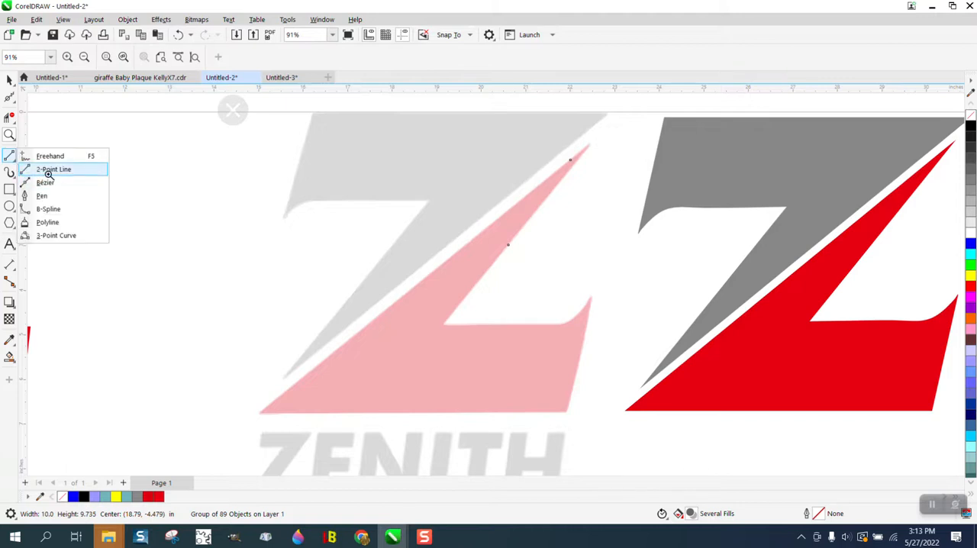
click(51, 168)
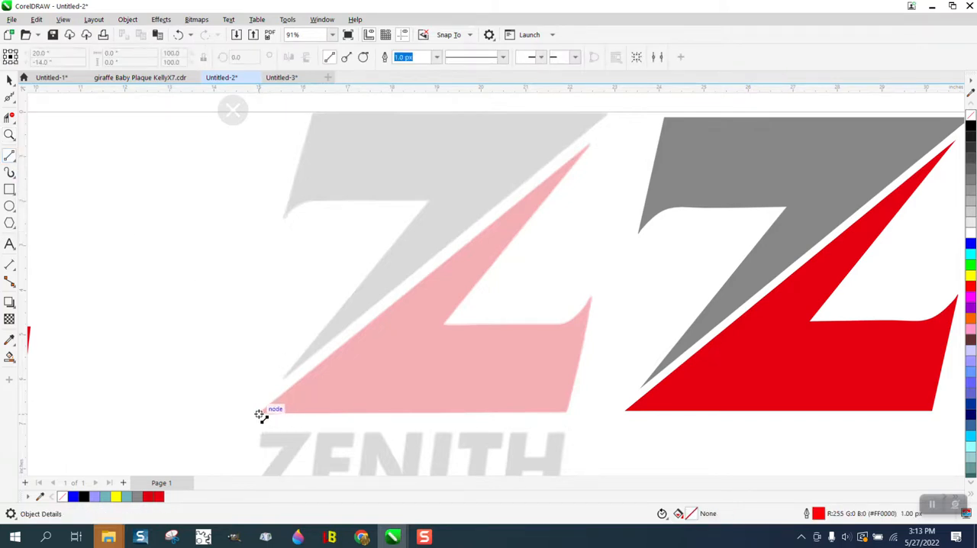
Step: Trace the red lower wedge's bottom, right, inner and long diagonal edges with straight lines
drag(260, 412, 568, 419)
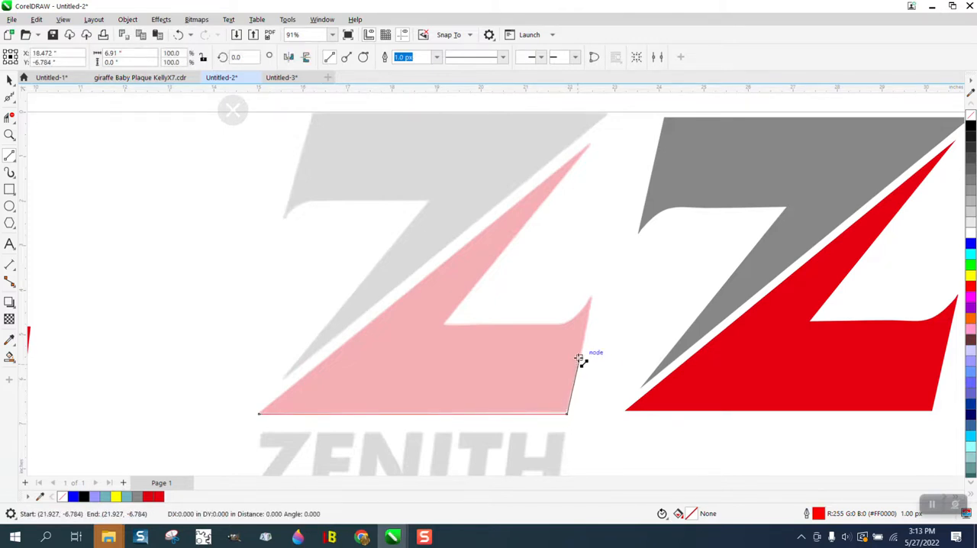
drag(578, 357, 593, 296)
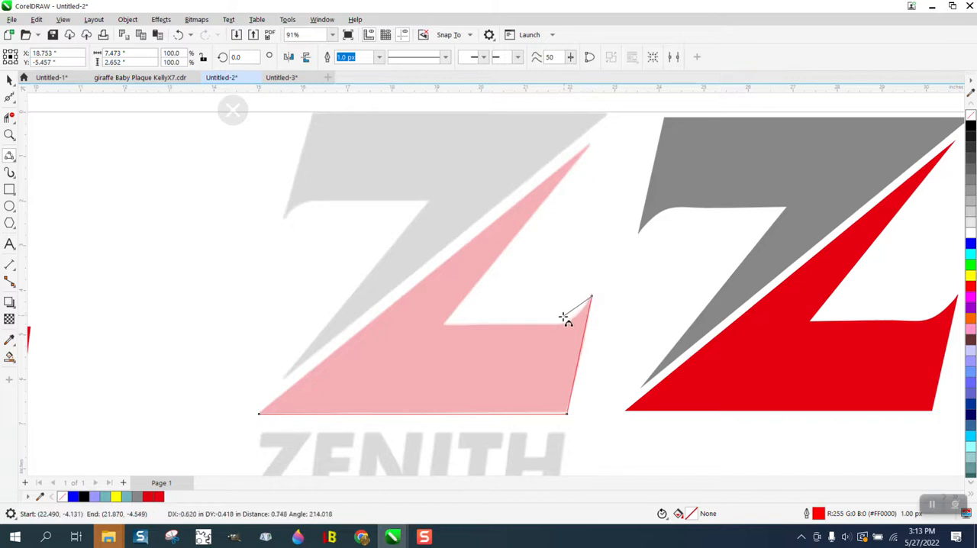
mouse_move(561, 325)
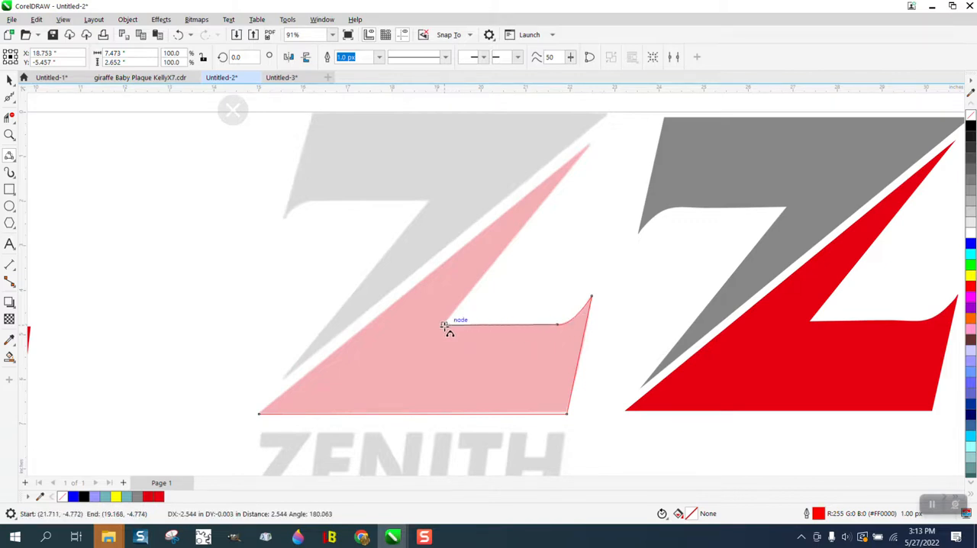
drag(446, 325, 551, 206)
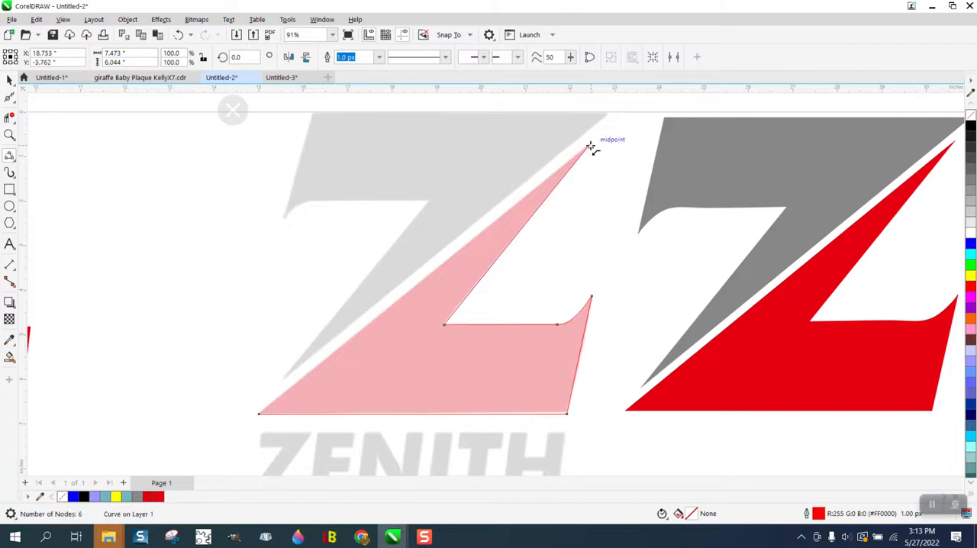
drag(588, 146, 262, 412)
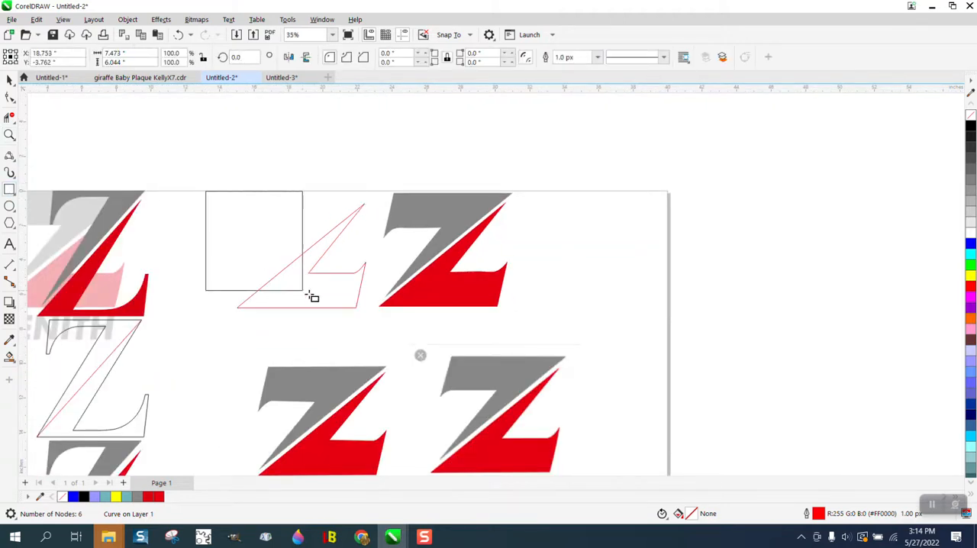
Step: Duplicate the traced wedge rotated 180° and align it to complete the Z outline
click(293, 252)
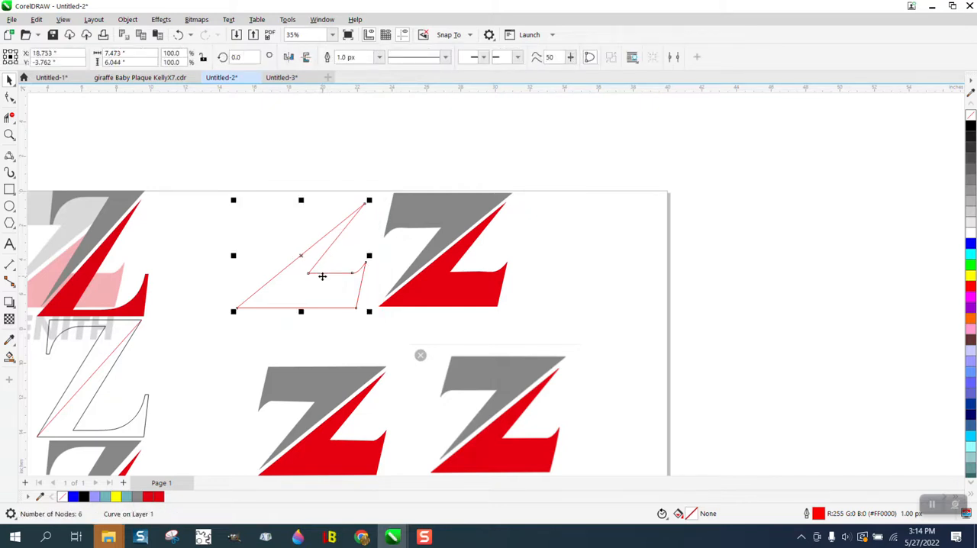
mouse_move(412, 278)
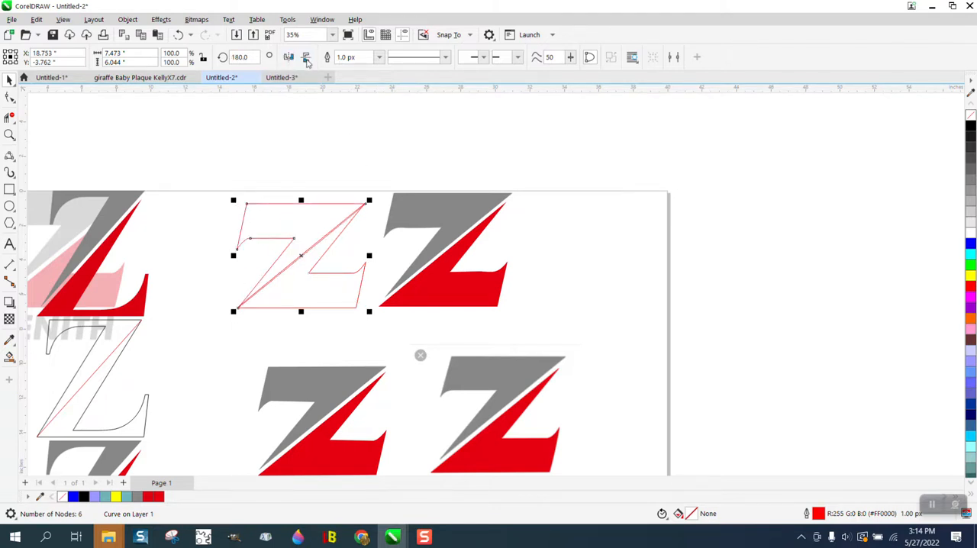
mouse_move(512, 185)
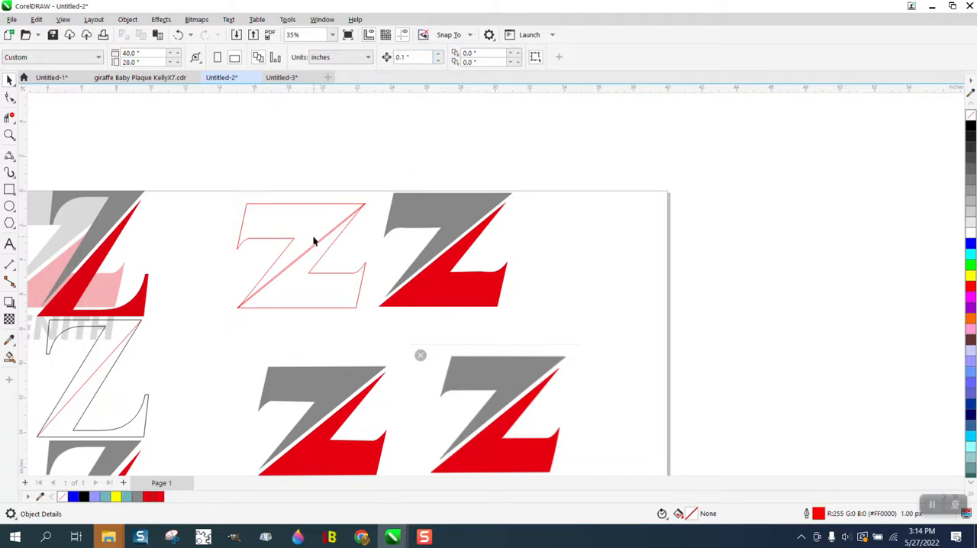
click(313, 244)
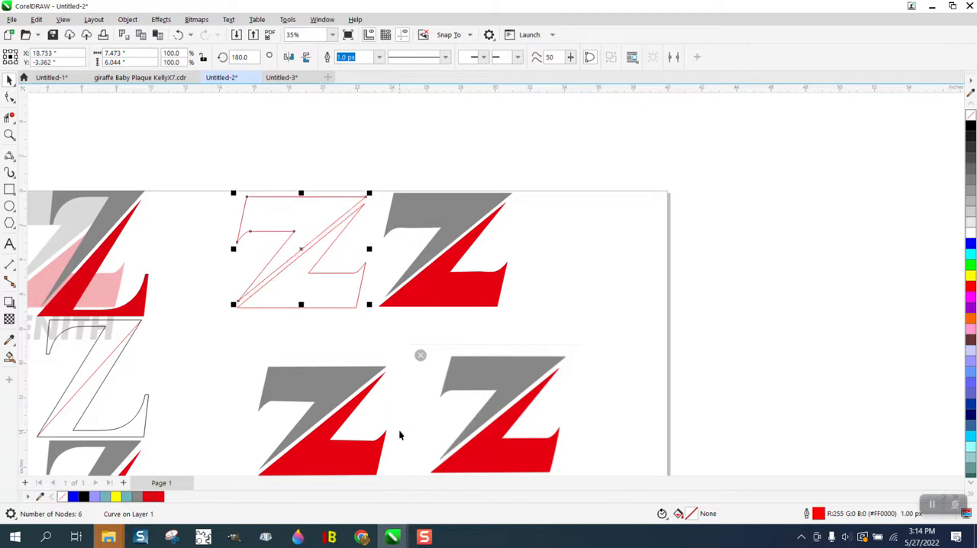